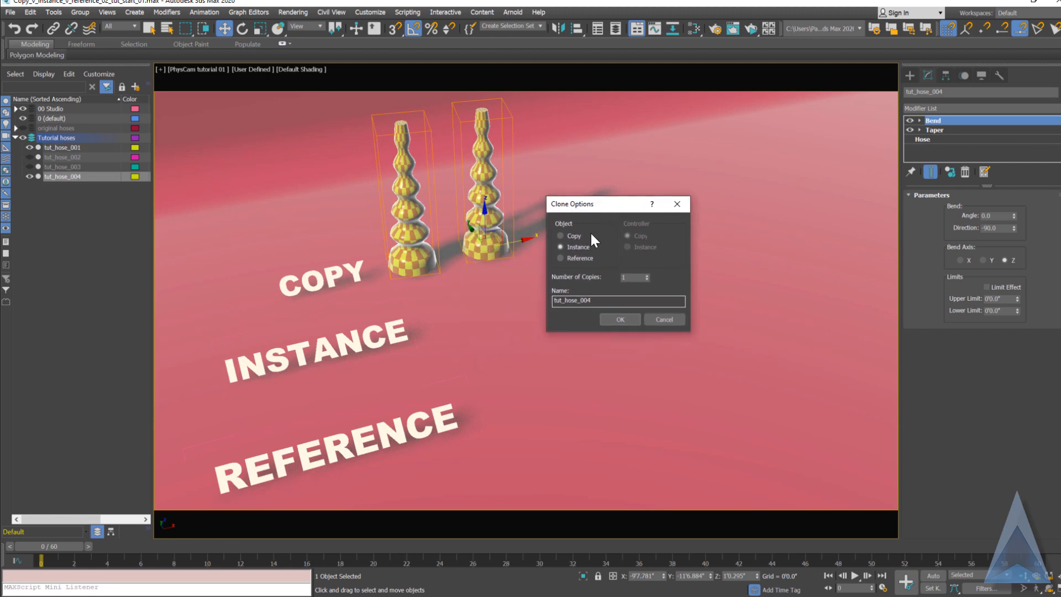
Clone the yellow hose as an independent Copy and confirm the Clone Options dialog
left_click(560, 236)
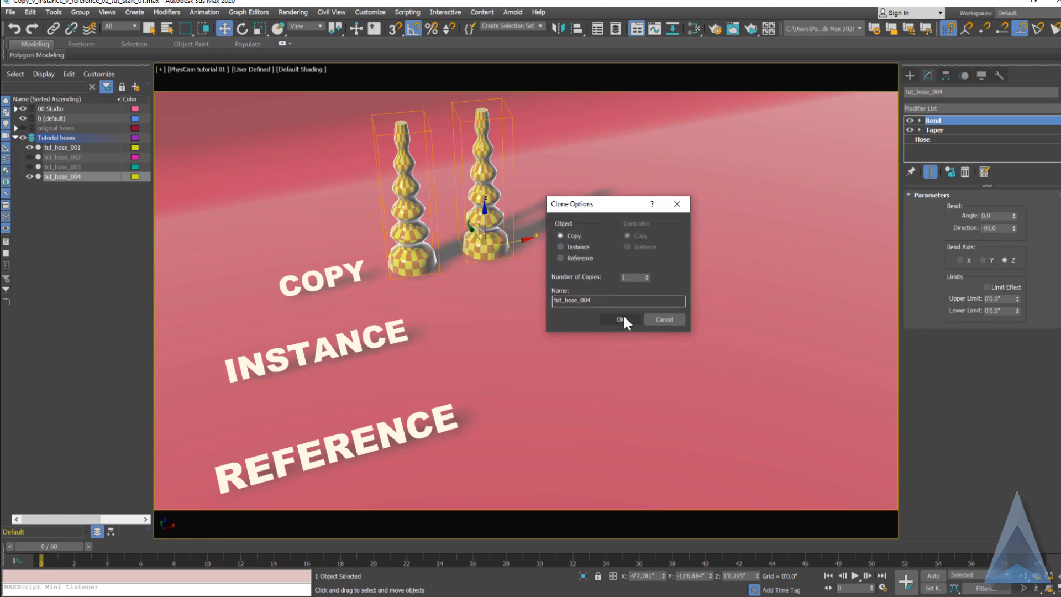
left_click(617, 318)
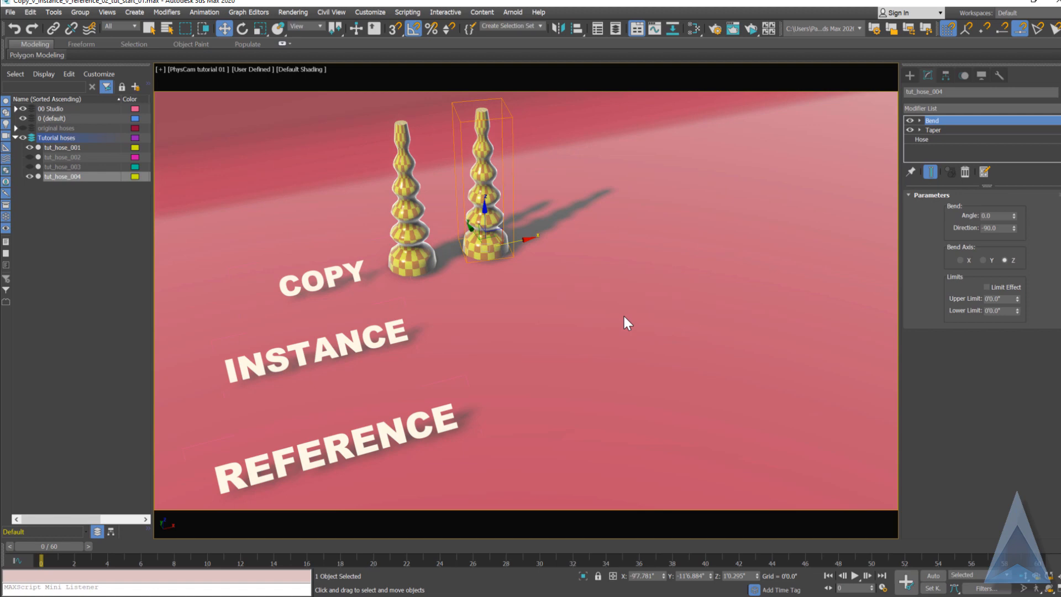
mouse_move(1034, 248)
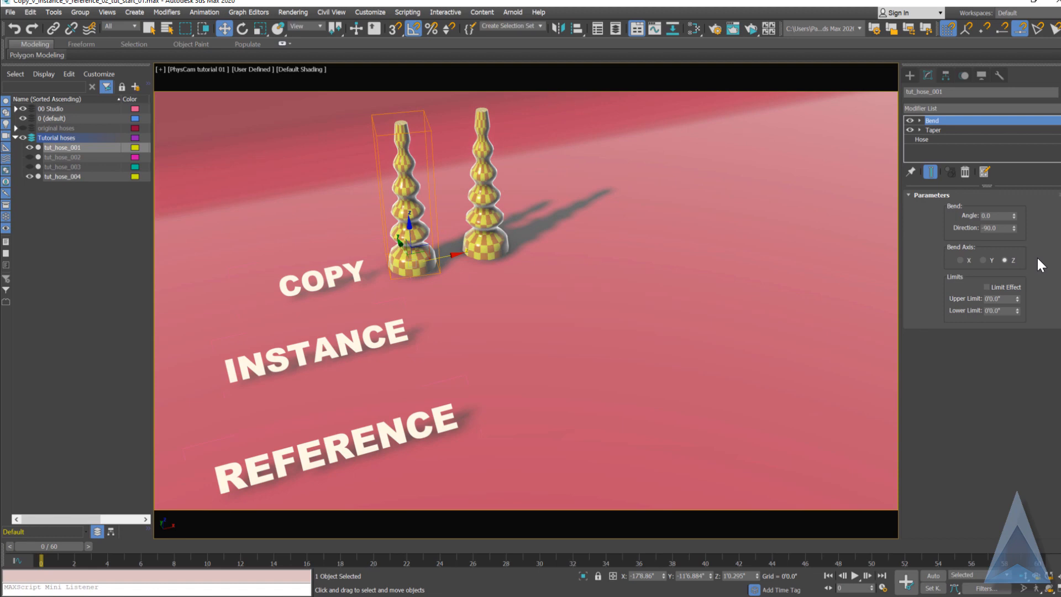
mouse_move(440, 242)
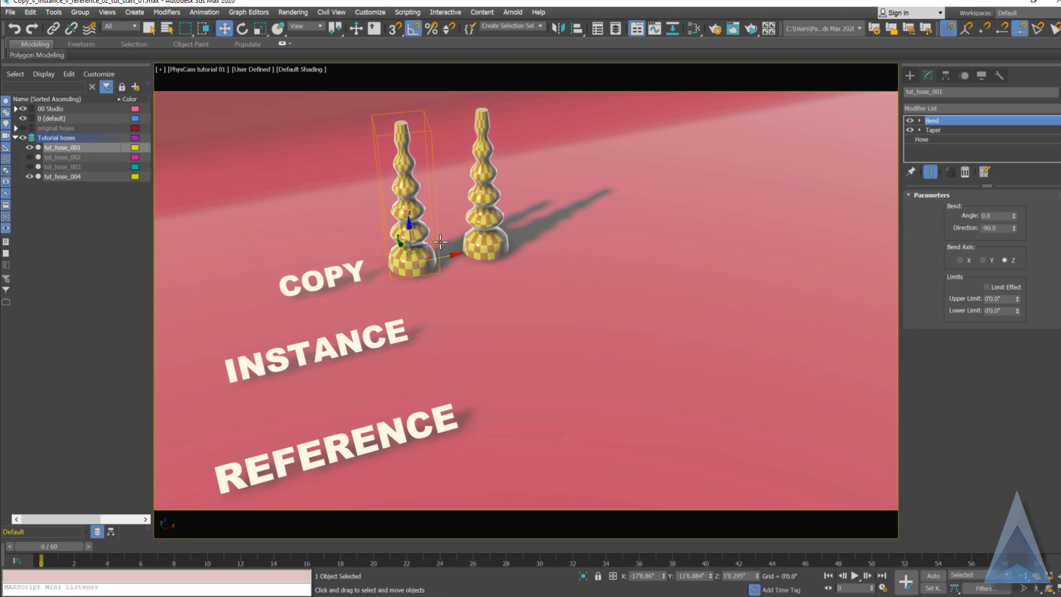
mouse_move(509, 236)
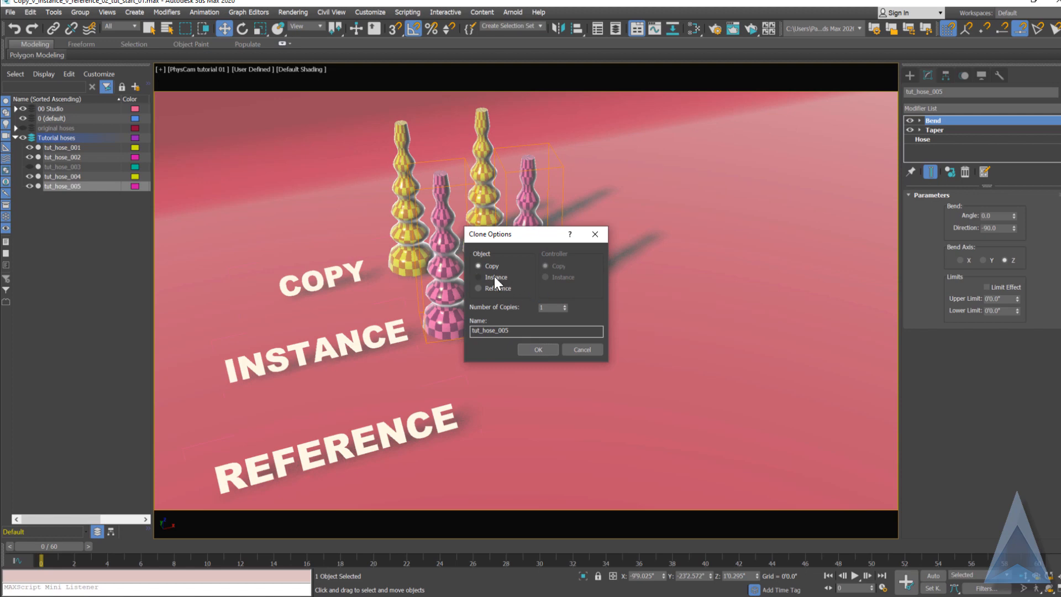
Clone the pink hose as an Instance and bend both hoses together via the Bend Angle spinner
left_click(537, 349)
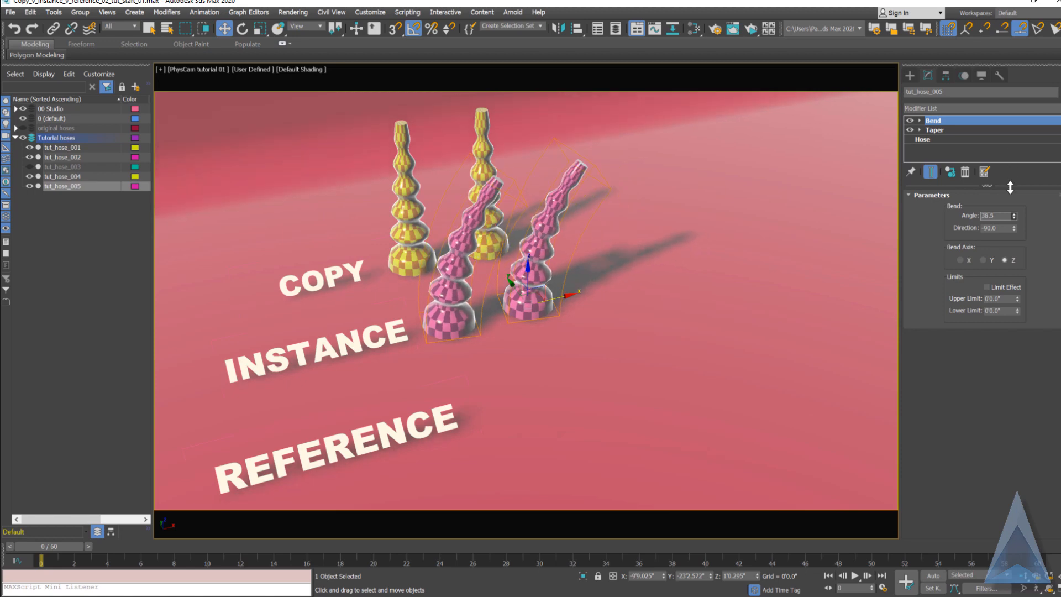
left_click_drag(1006, 216, 1006, 223)
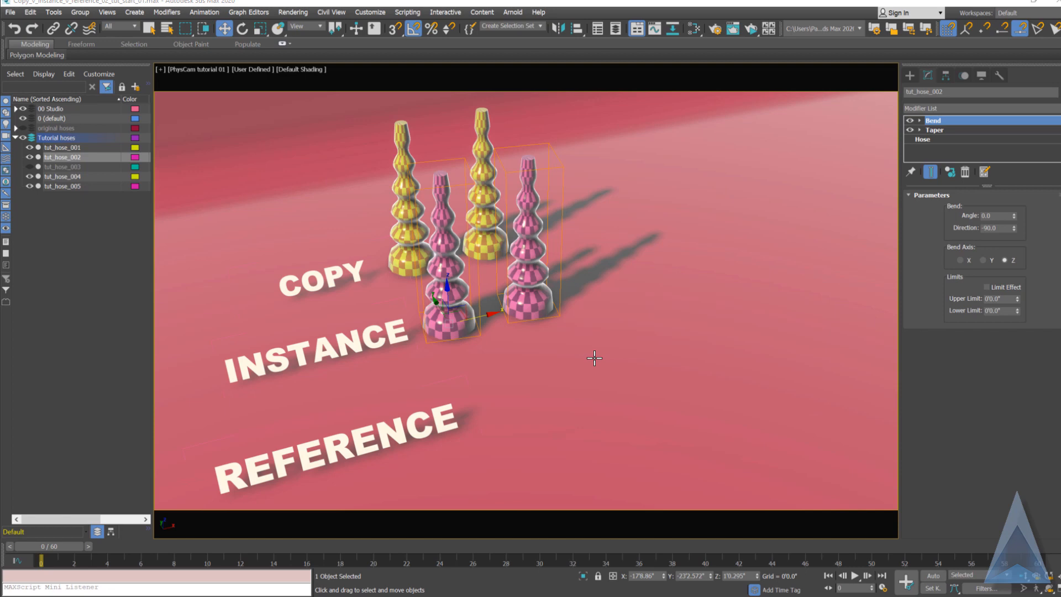
mouse_move(957, 143)
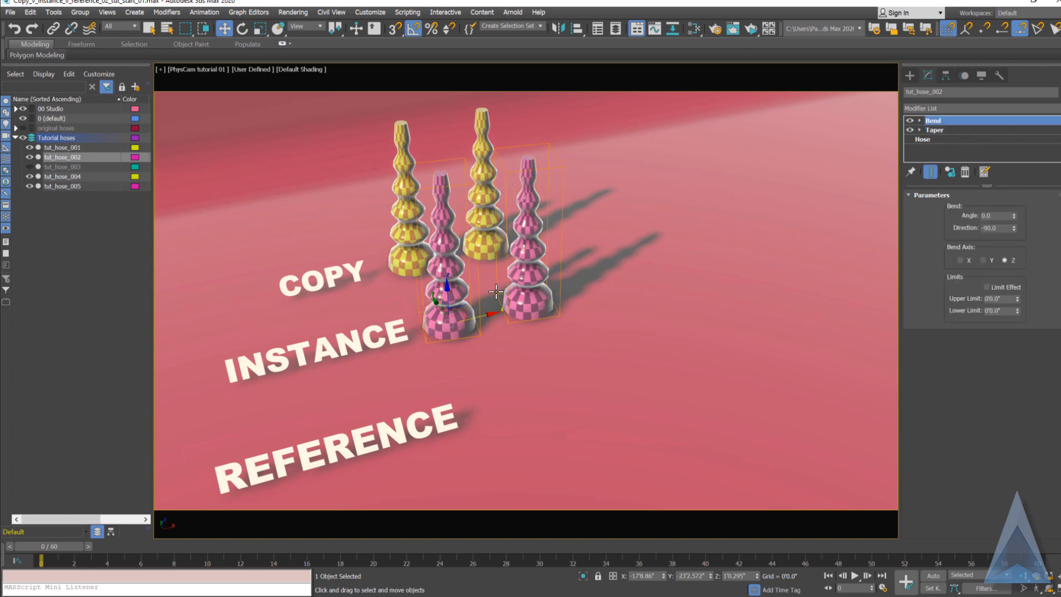
Inspect the pink hose's Bend and Taper modifiers in the stack
left_click(934, 130)
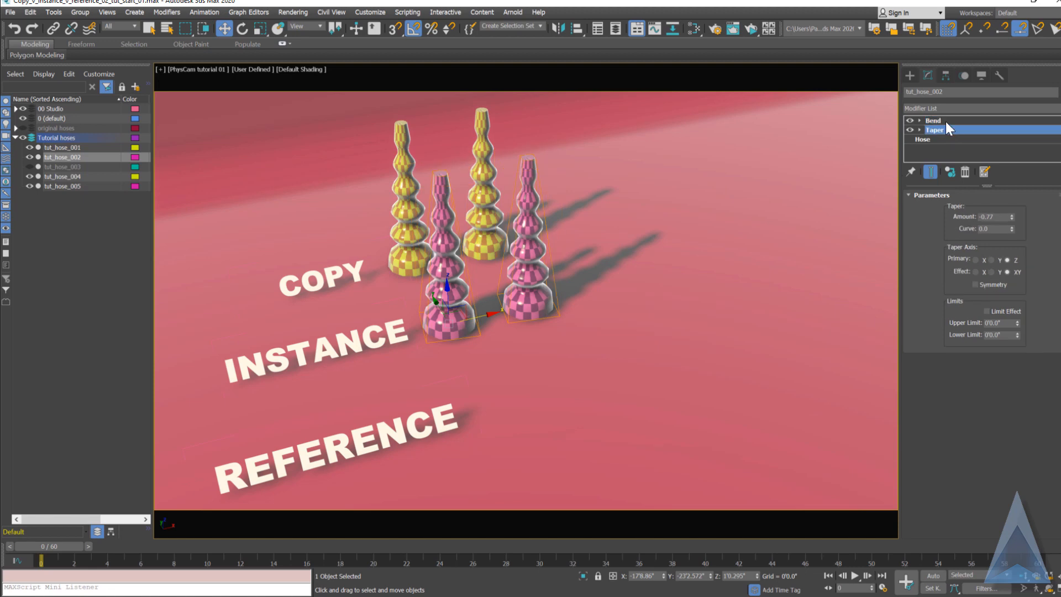
left_click(921, 139)
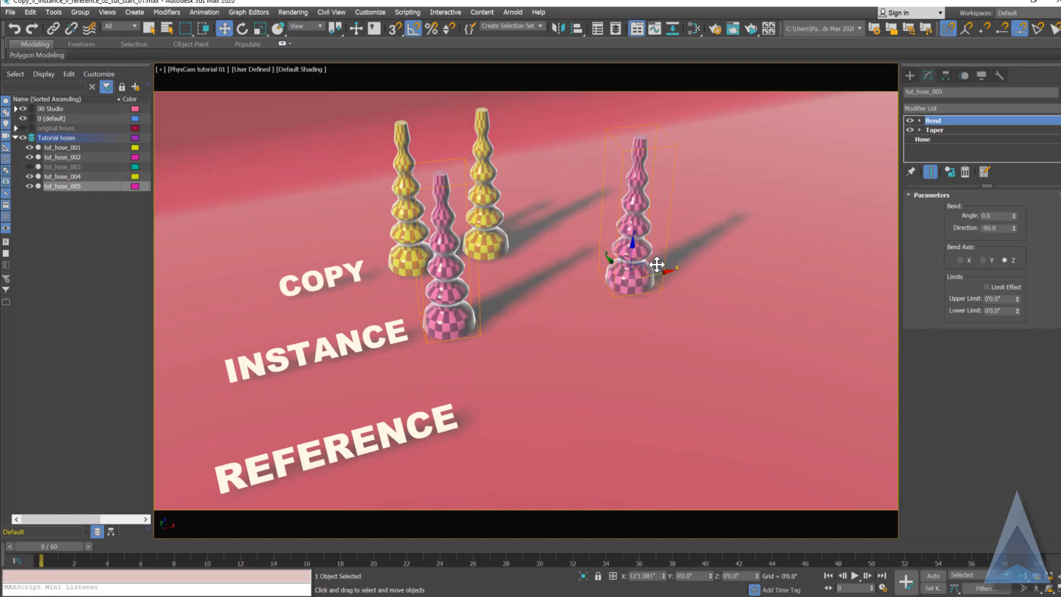
Move the pink instance hose right and set its Rendering Control Visibility to 0.5
left_click_drag(655, 264, 590, 313)
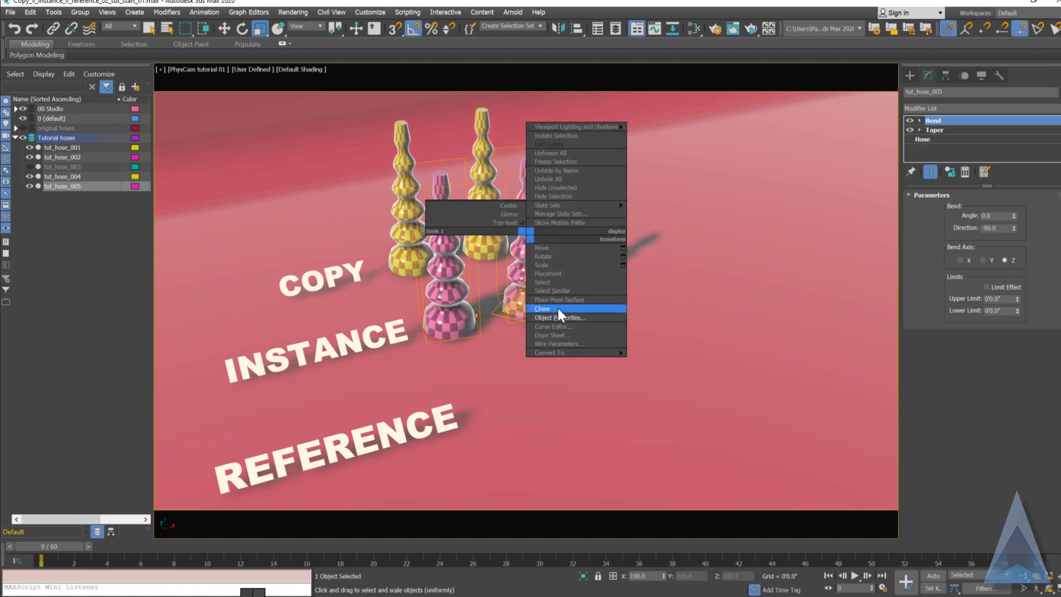
left_click(559, 319)
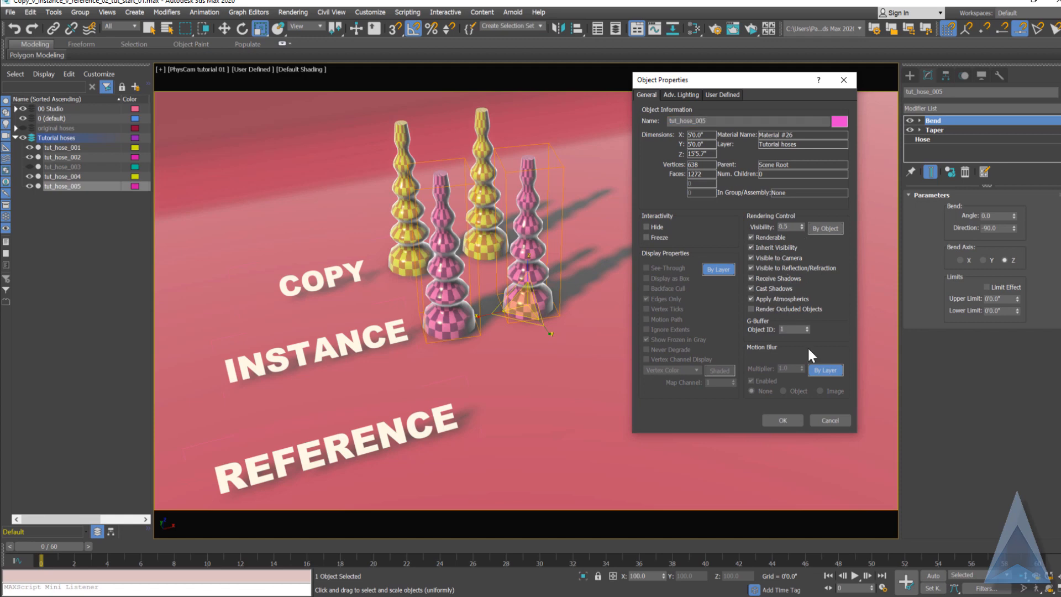
mouse_move(767, 342)
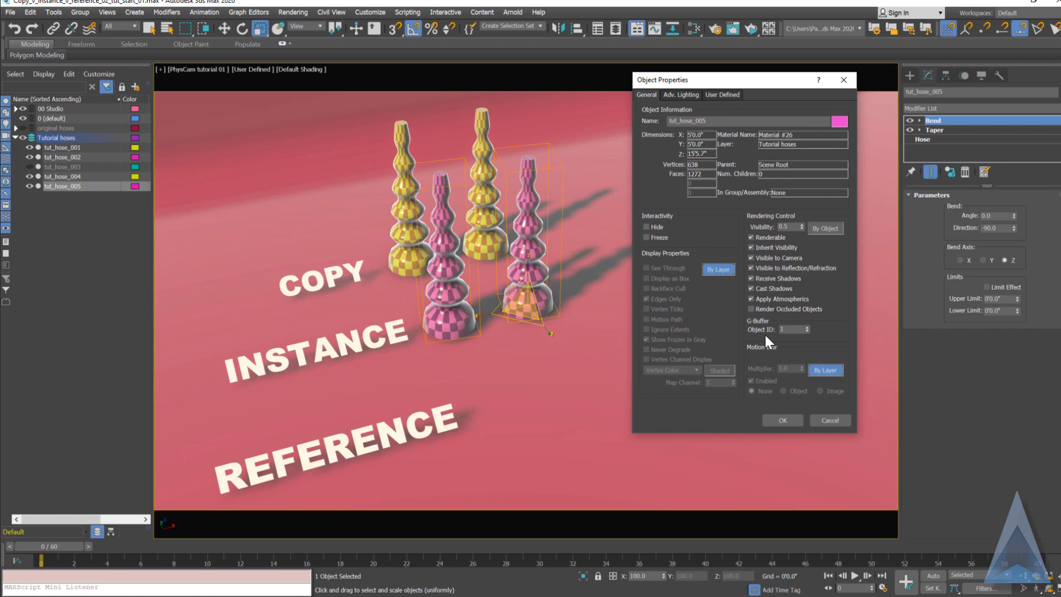
left_click(782, 420)
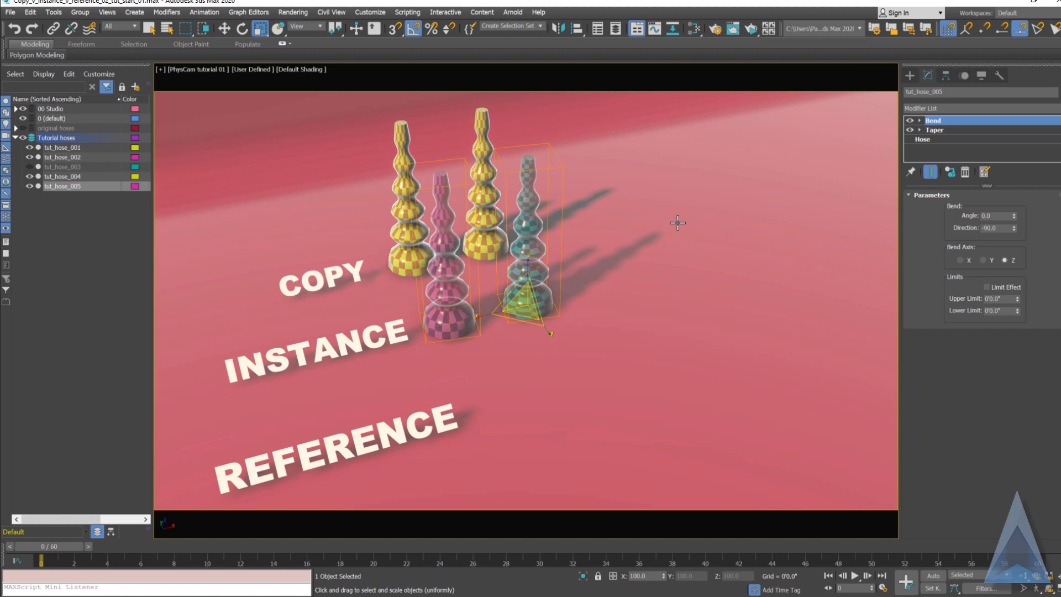
mouse_move(847, 198)
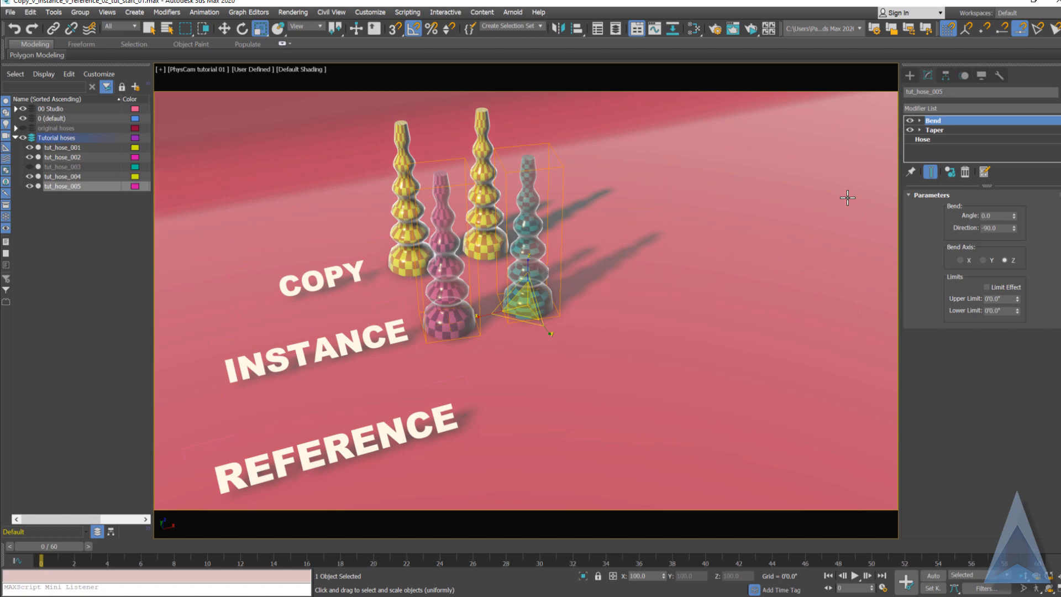
mouse_move(1018, 225)
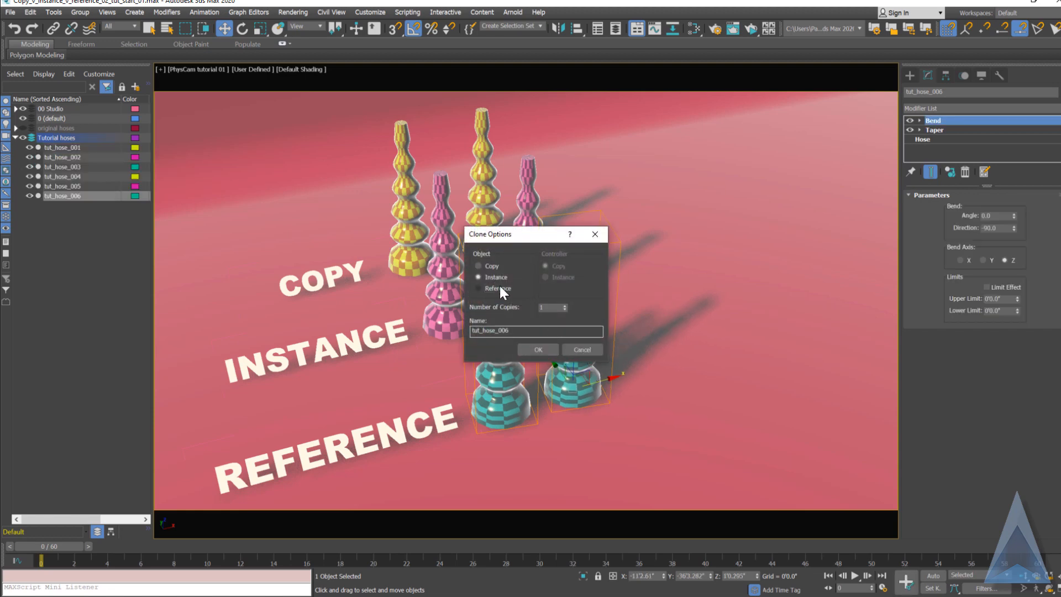
Clone the teal hose as a Reference and confirm the dialog
left_click(536, 352)
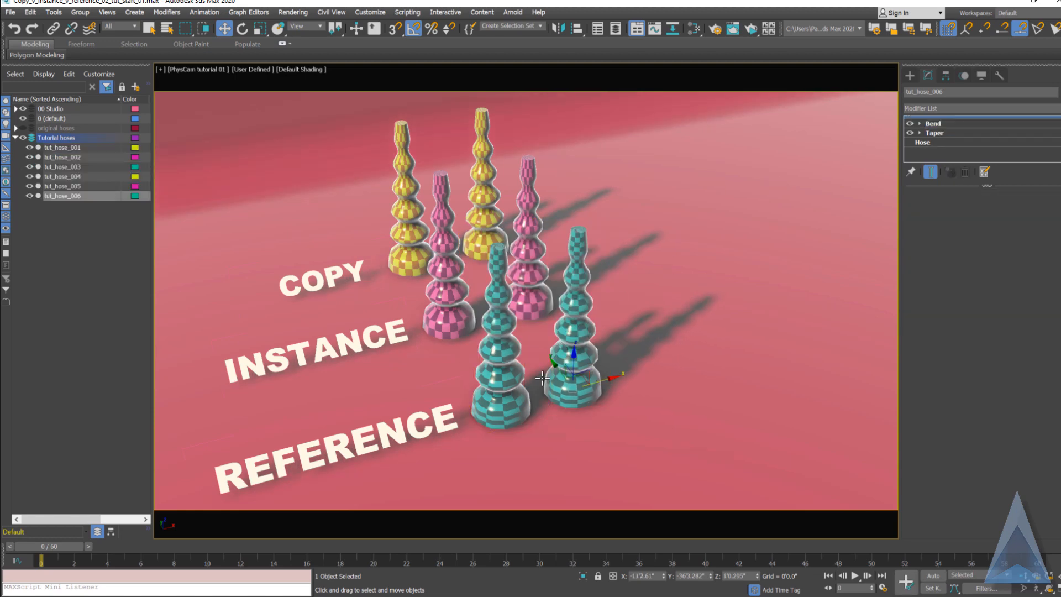
left_click(933, 122)
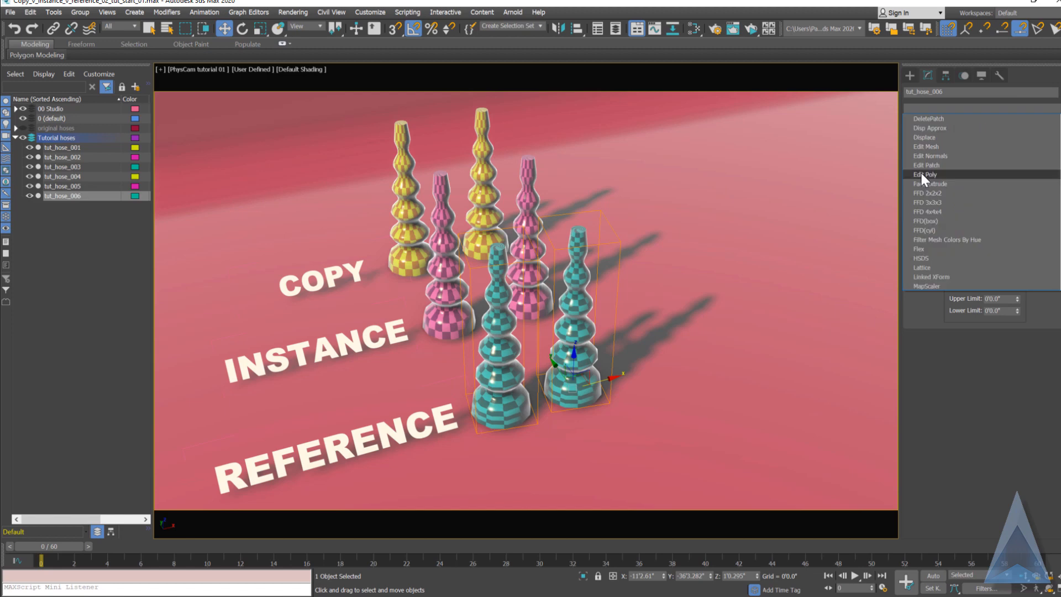
Add an Edit Poly modifier to the reference hose and move its top vertices
left_click(924, 175)
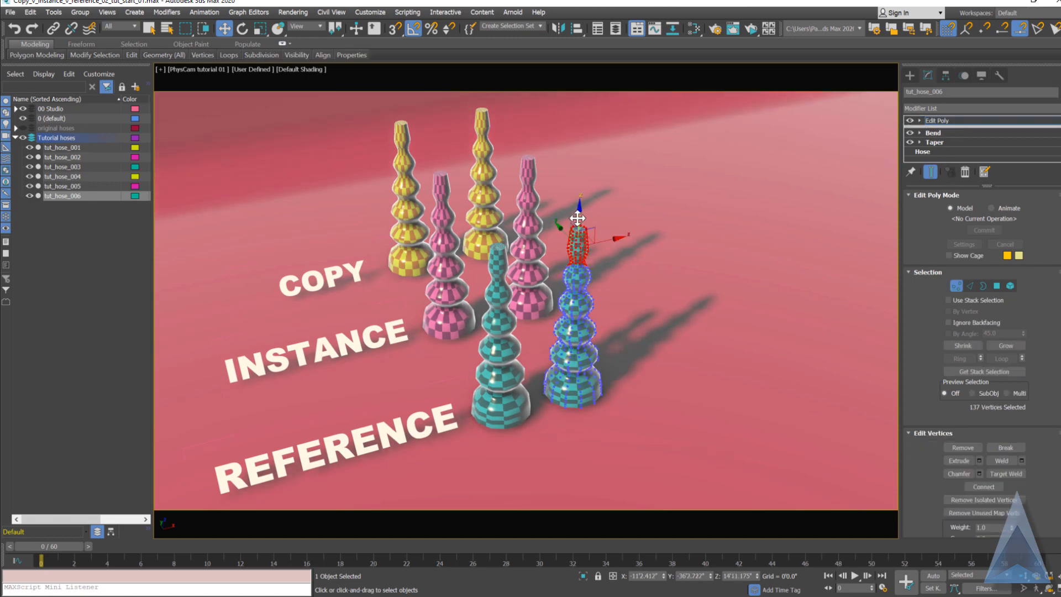
left_click_drag(578, 217, 568, 155)
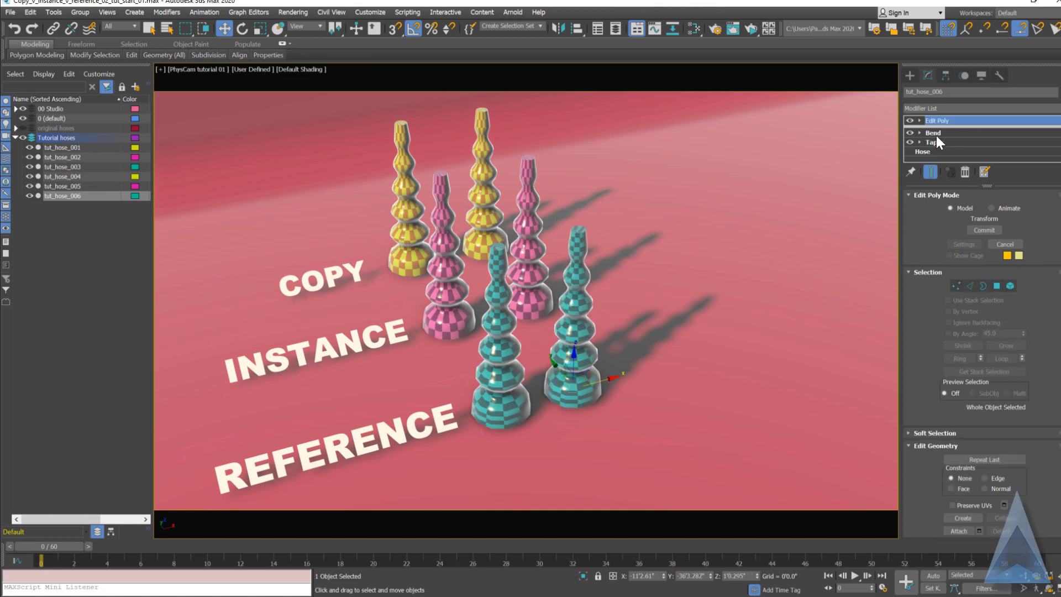
left_click(933, 132)
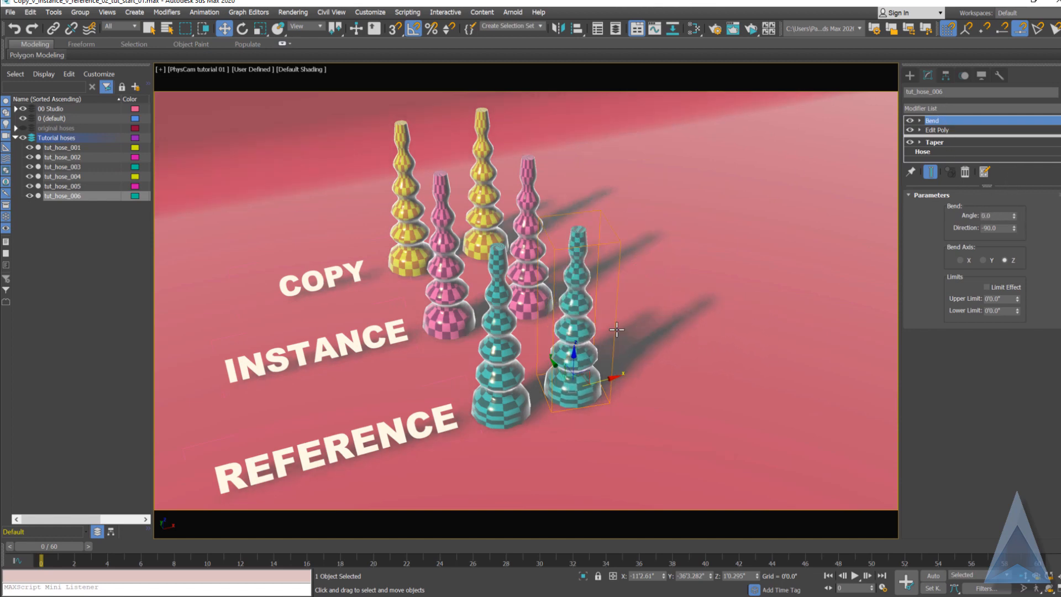
left_click(935, 142)
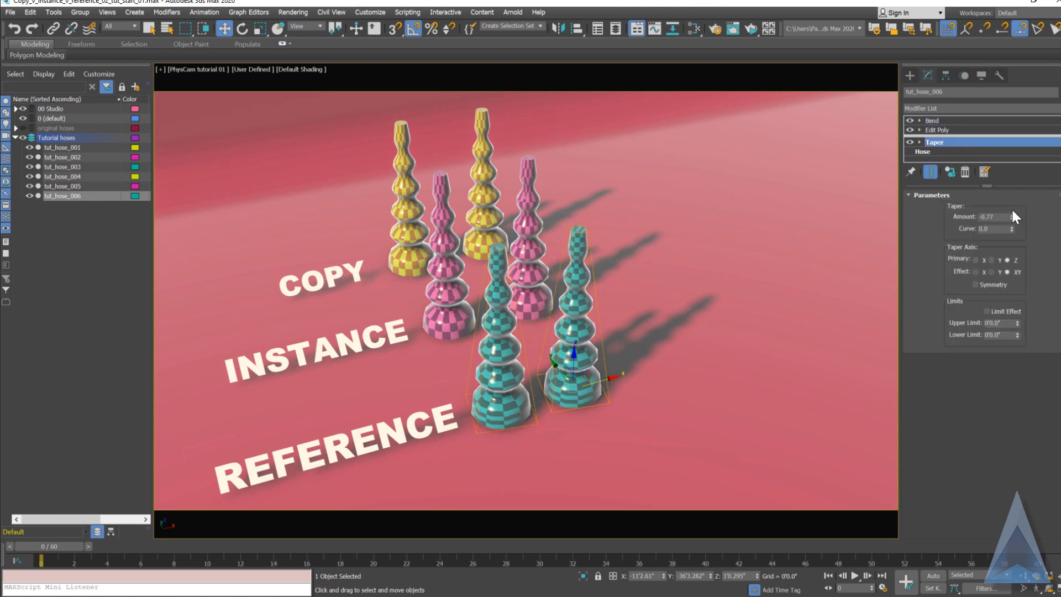
left_click_drag(1004, 216, 1005, 203)
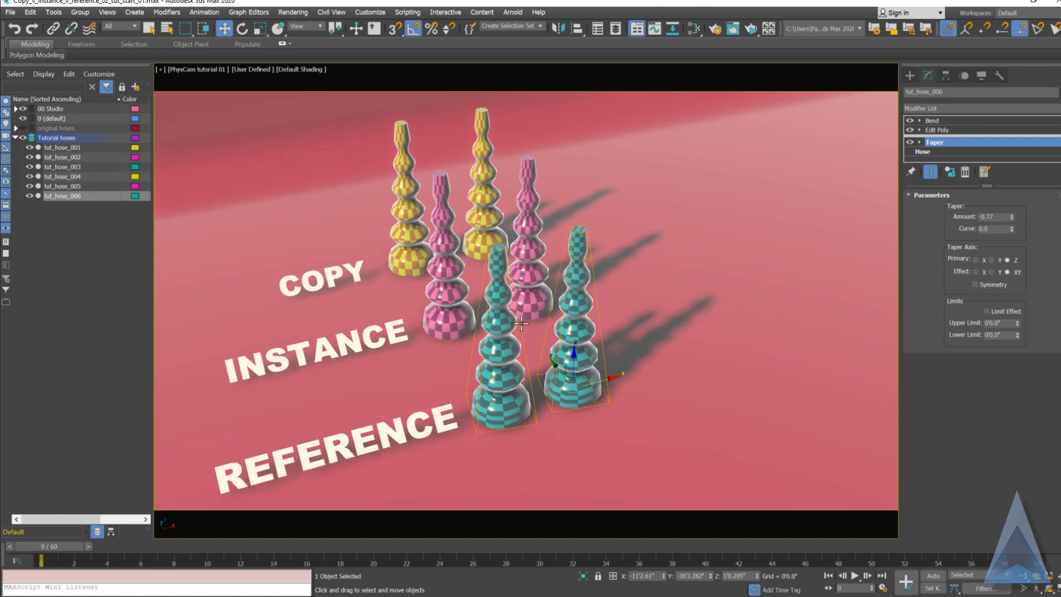
left_click(932, 120)
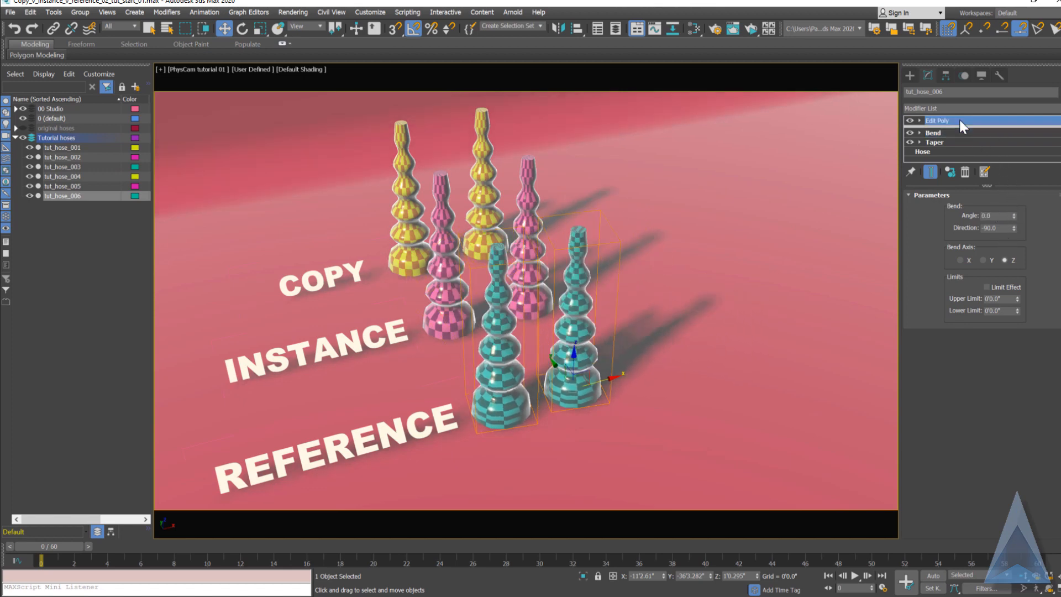
left_click(936, 120)
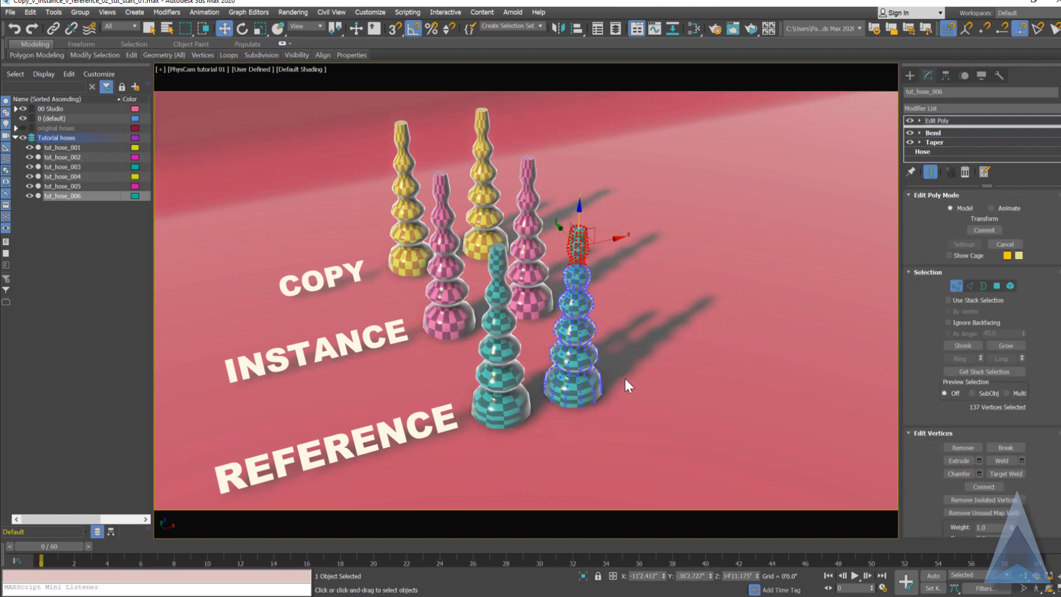
mouse_move(927, 109)
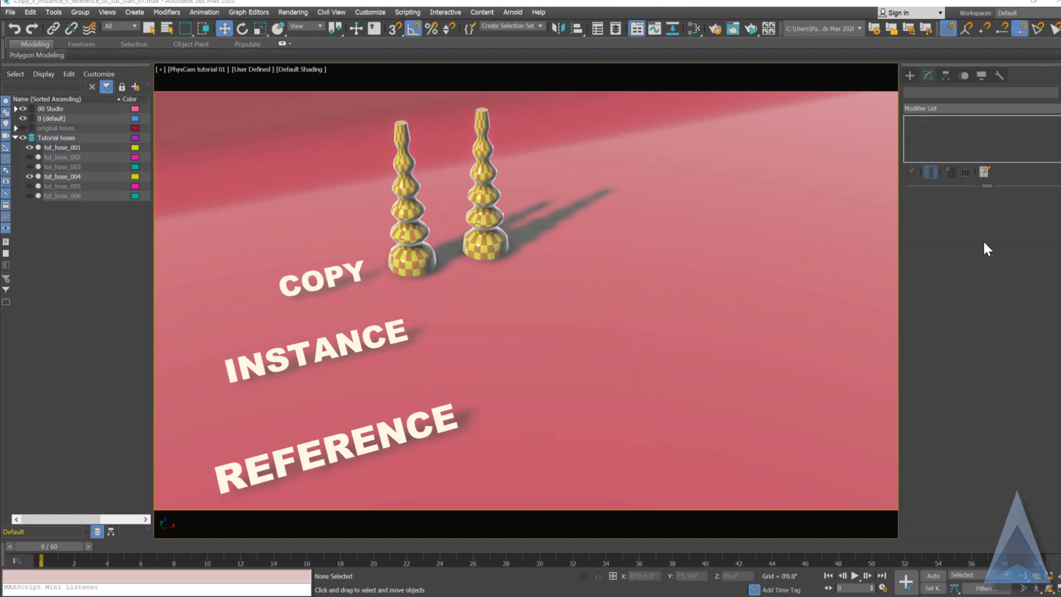
mouse_move(1006, 276)
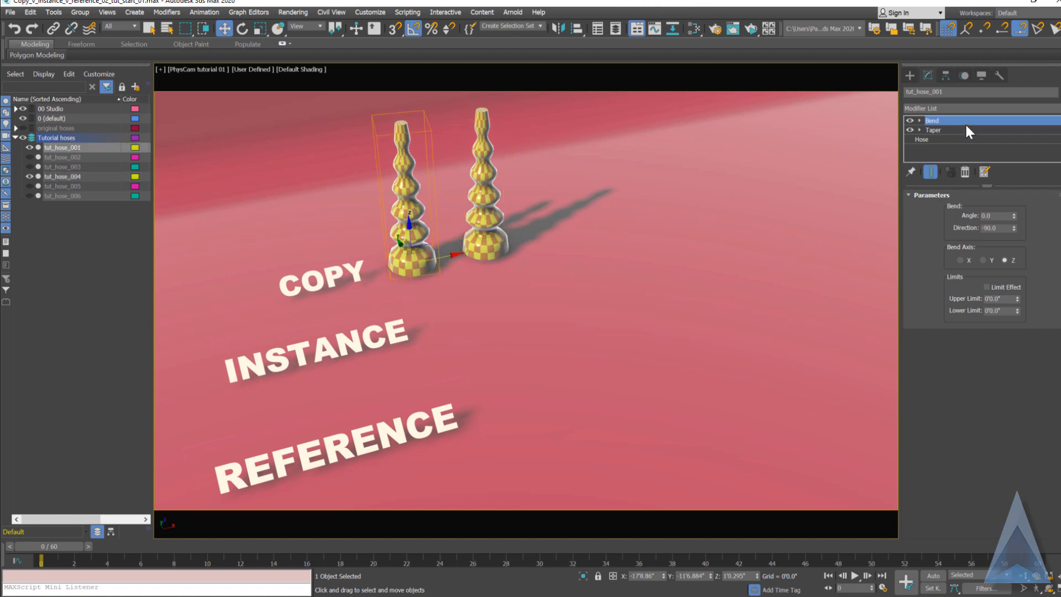
Add an FFD 3x3x3 lattice to the first yellow hose and copy the modifier
left_click(974, 108)
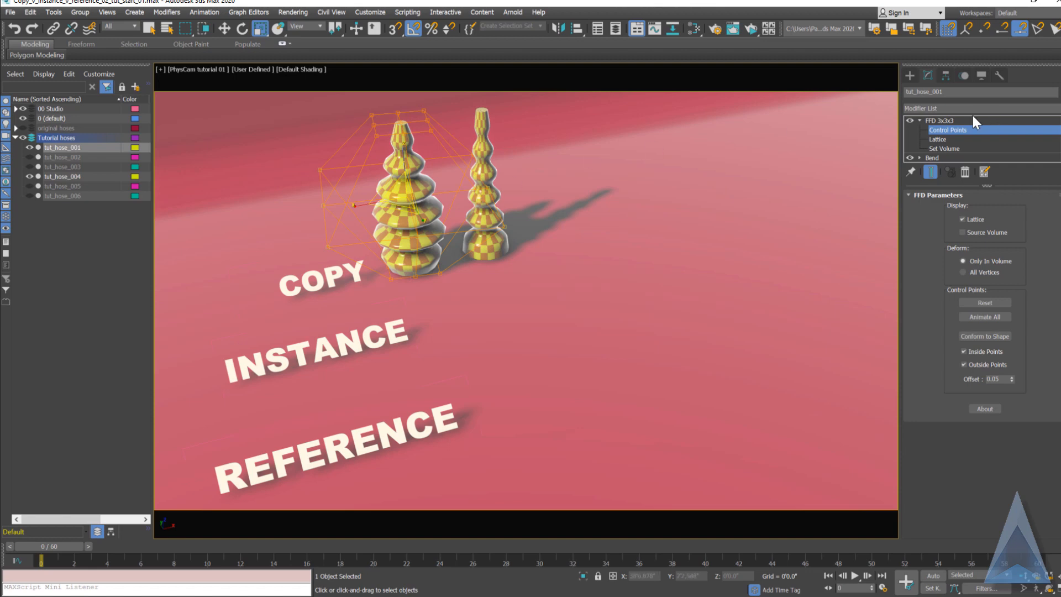
right_click(940, 120)
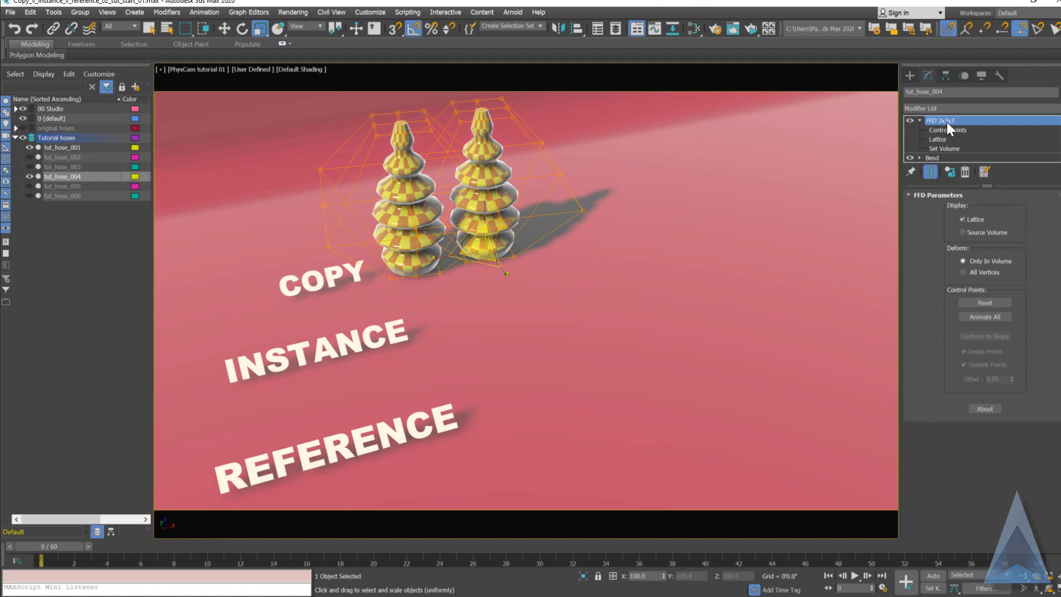
Enter Control Points on the second yellow hose's pasted FFD 3x3x3 lattice
left_click(948, 129)
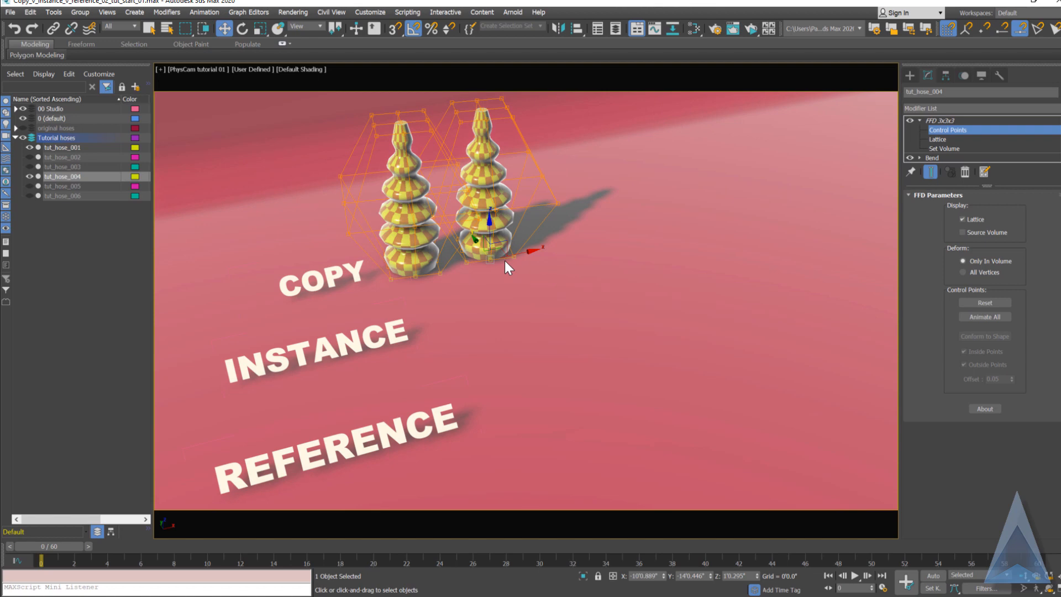
mouse_move(364, 317)
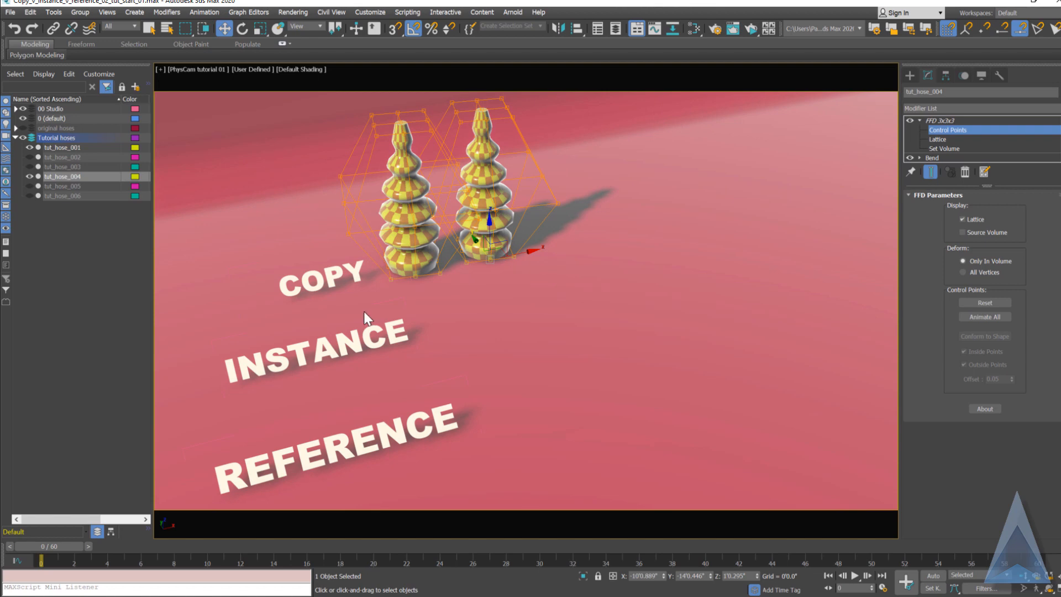
mouse_move(905, 152)
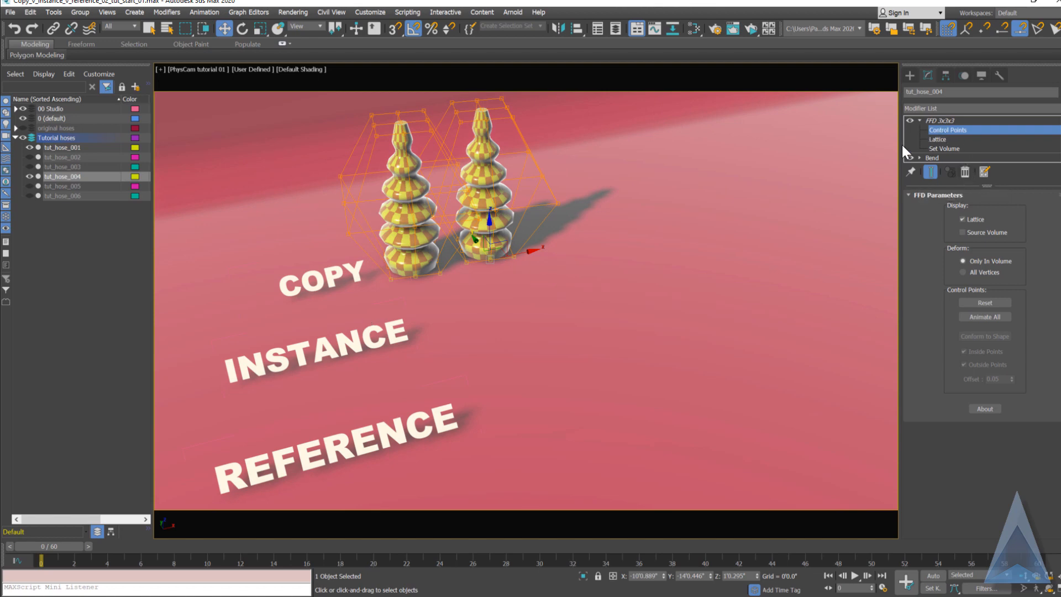
Make tut_hose_004's FFD unique, then Shift-drag the pink hose to clone it
left_click(941, 121)
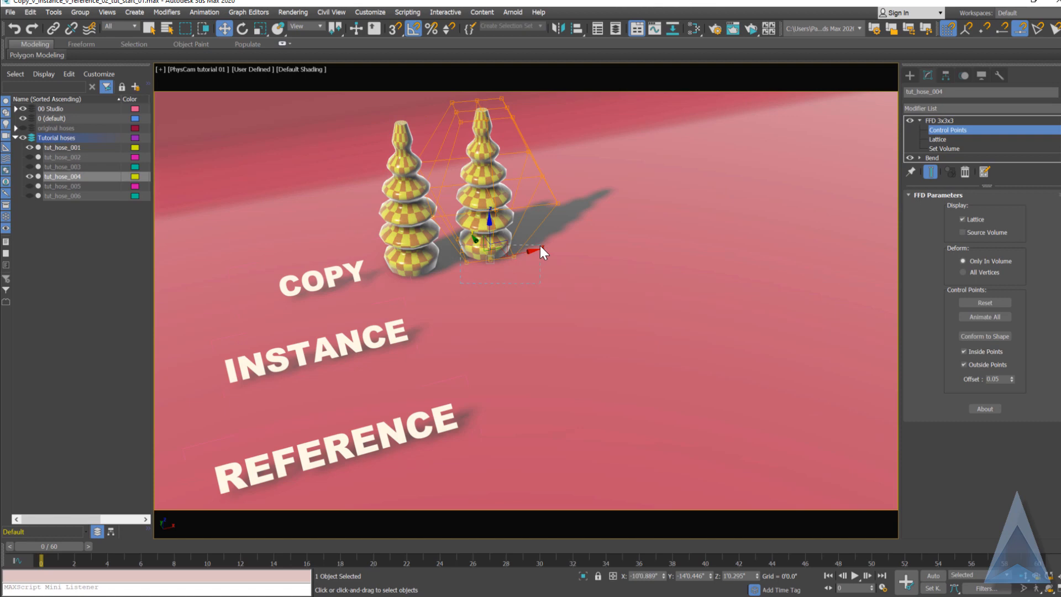
left_click_drag(538, 251, 520, 300)
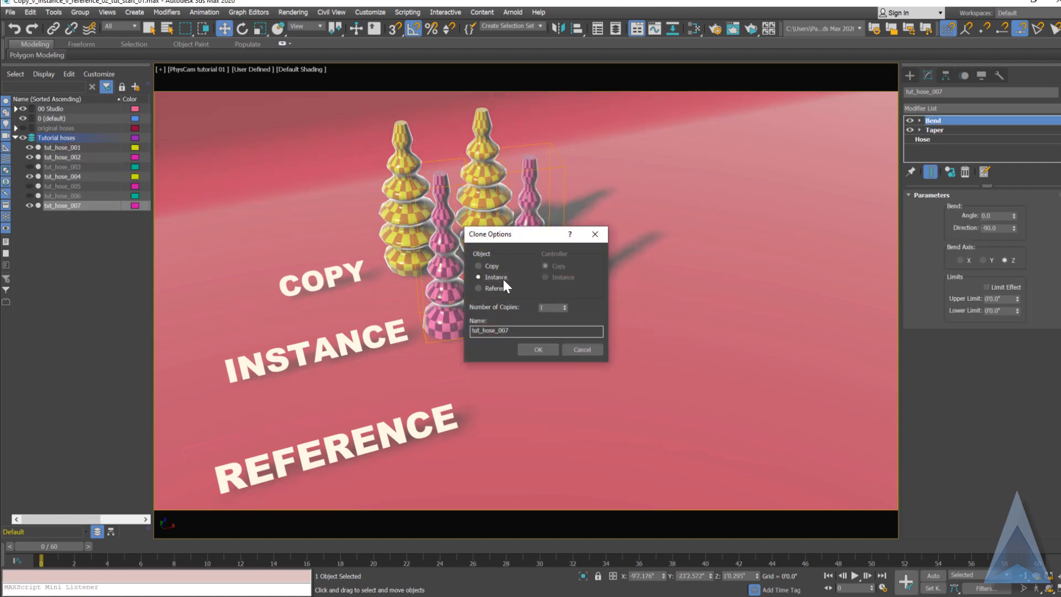
Confirm the pink Instance clone, then unhide and select tut_hose_003
left_click(538, 350)
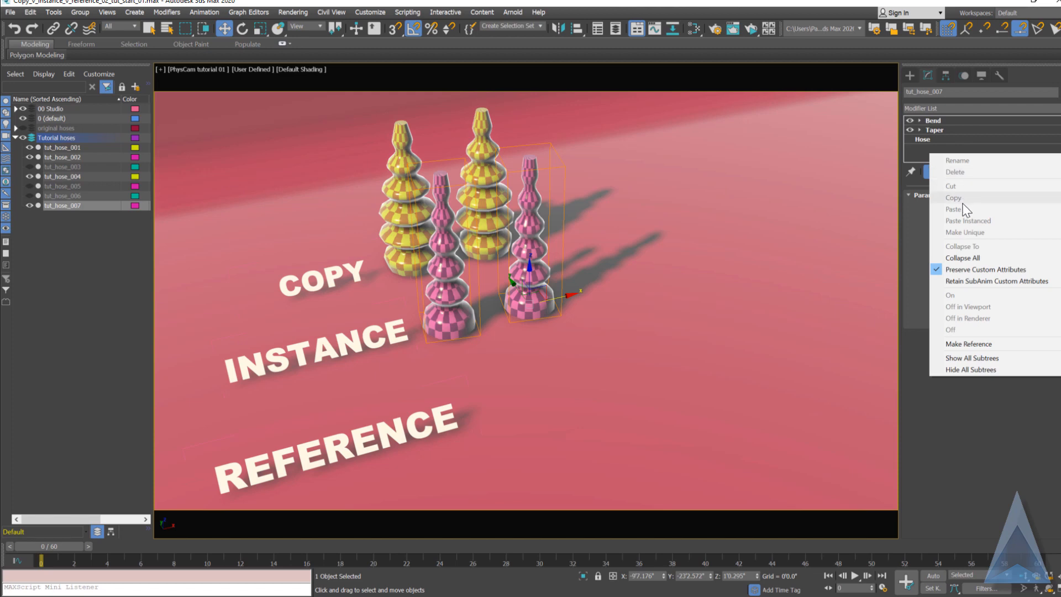
mouse_move(941, 351)
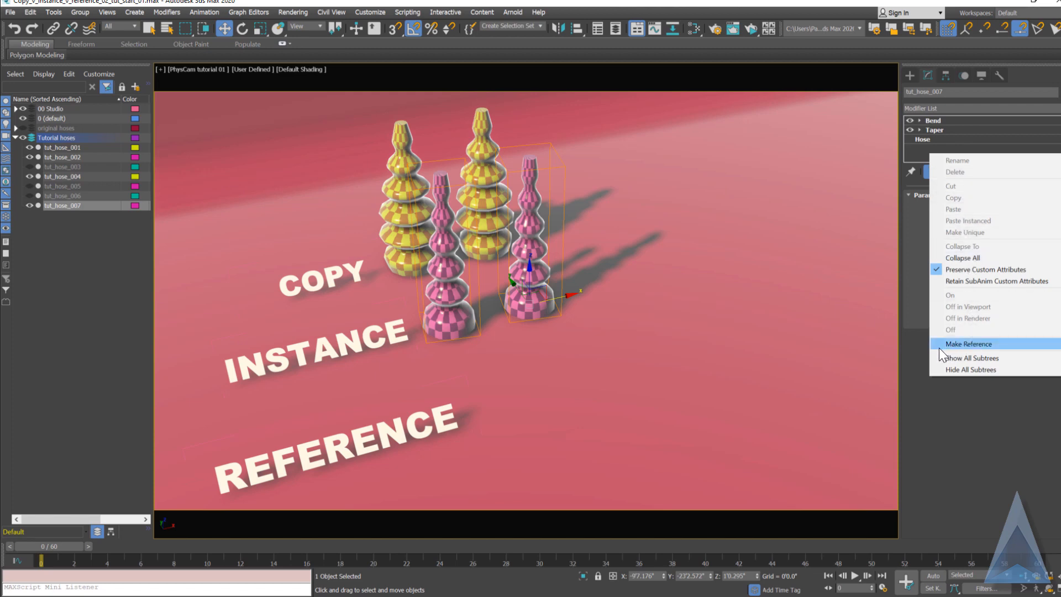
left_click(967, 344)
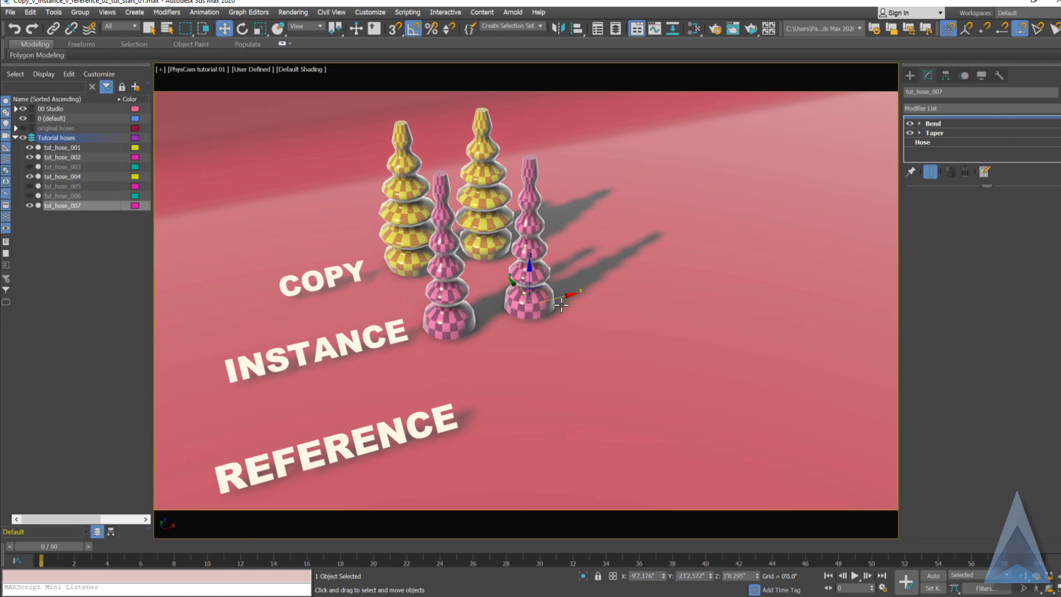
left_click(934, 123)
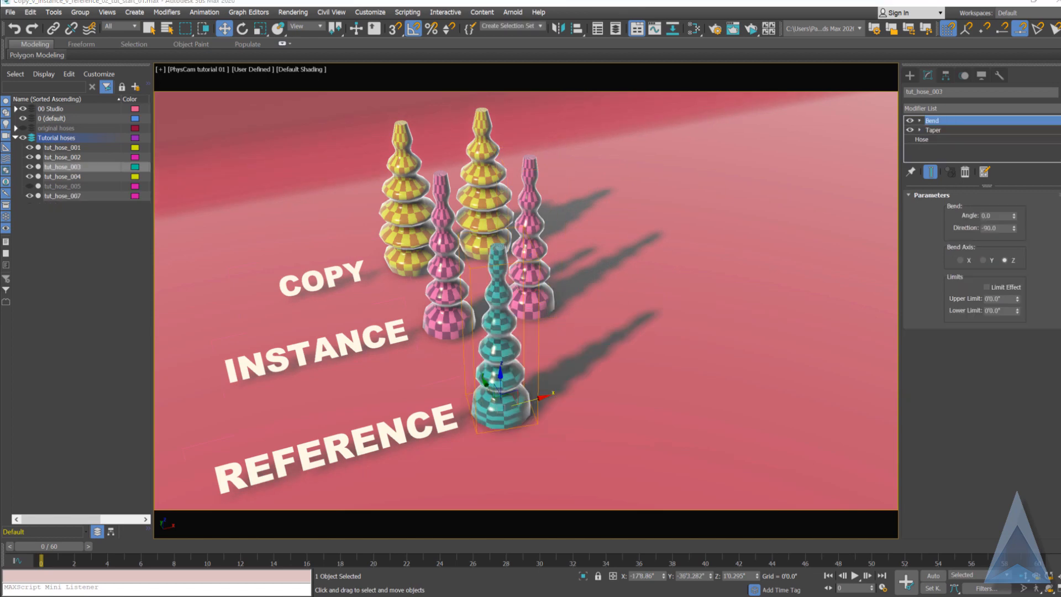
mouse_move(603, 411)
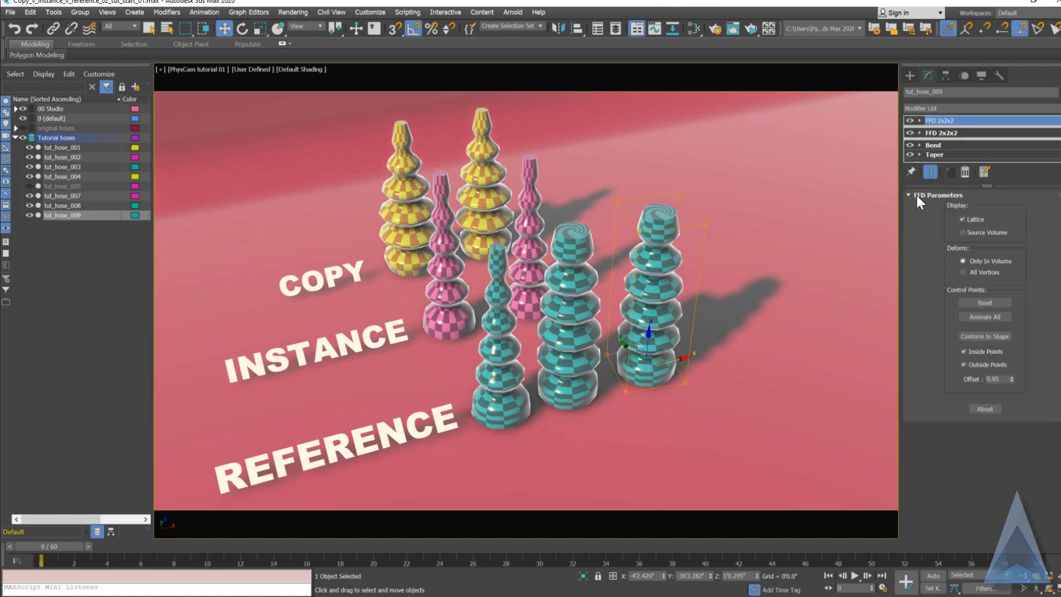
Edit the FFD 2x2x2 control points on tut_hose_009 to stretch it wider and taller
left_click(921, 120)
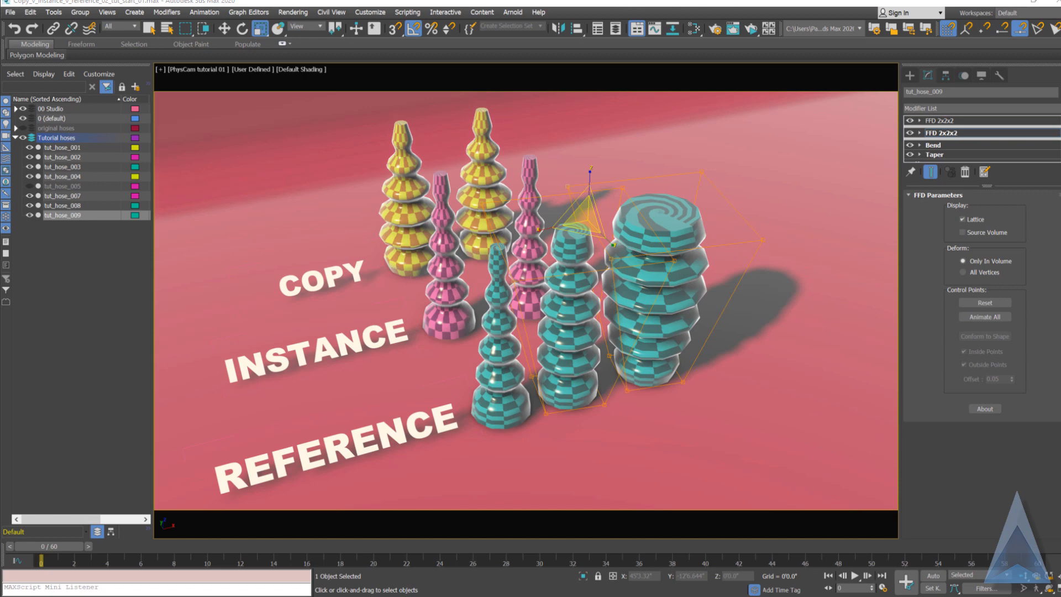
mouse_move(698, 454)
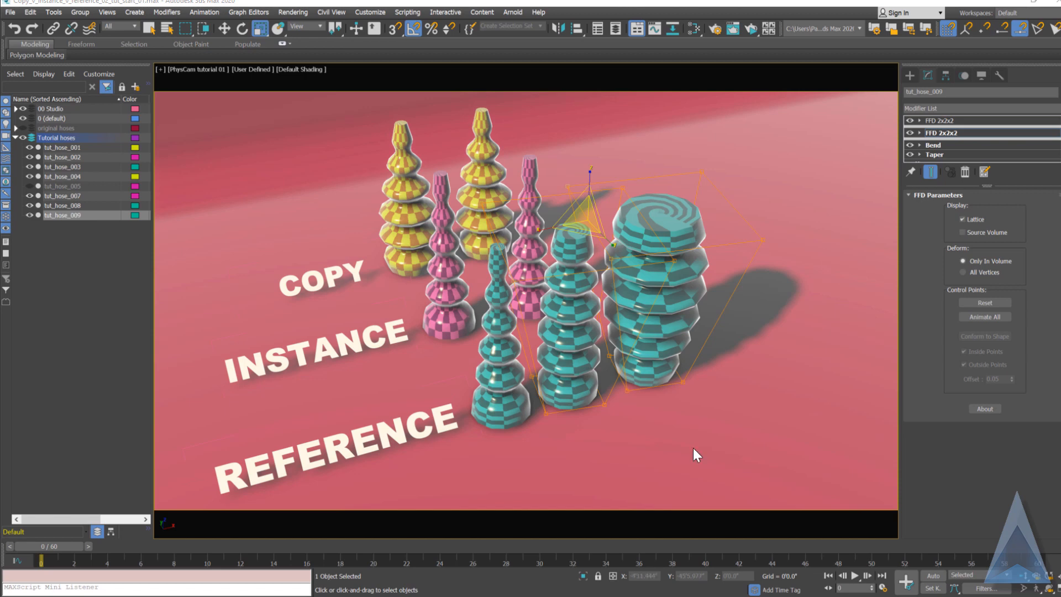
mouse_move(514, 348)
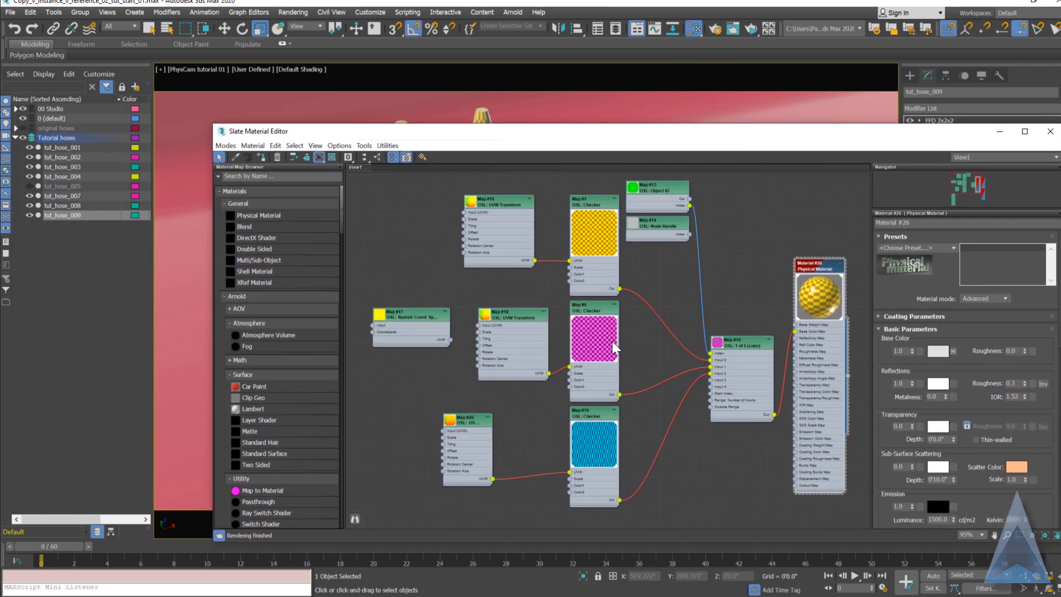
mouse_move(603, 420)
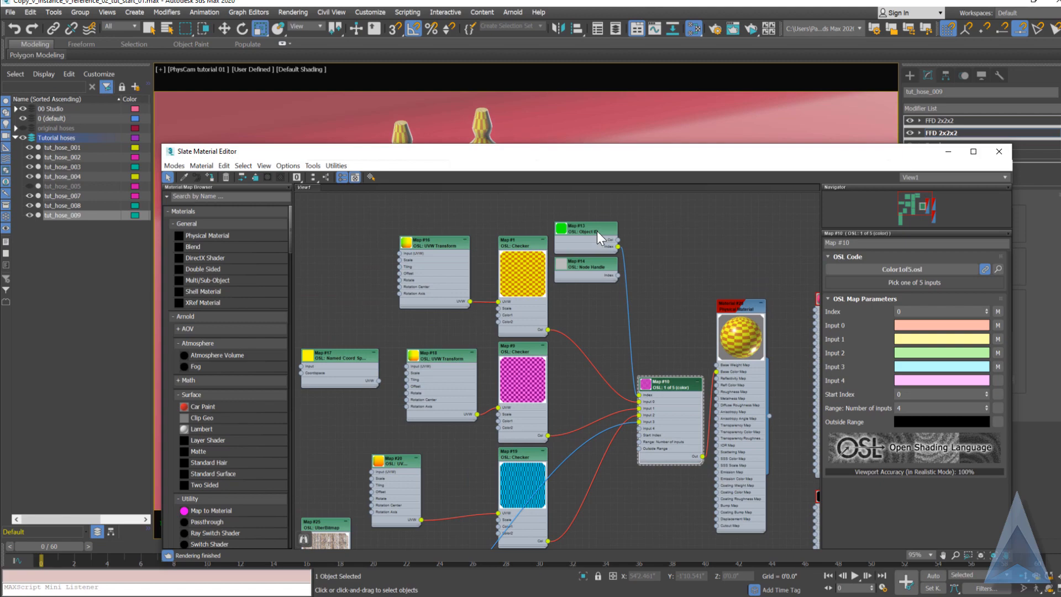
mouse_move(667, 396)
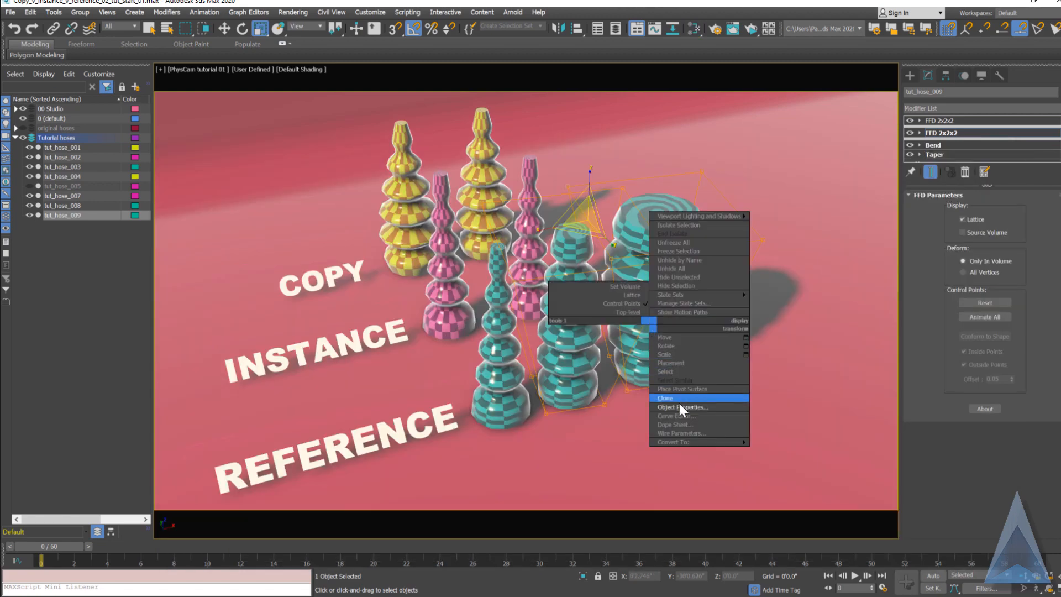
Change the large teal hose's G-Buffer Object ID in Object Properties
left_click(682, 407)
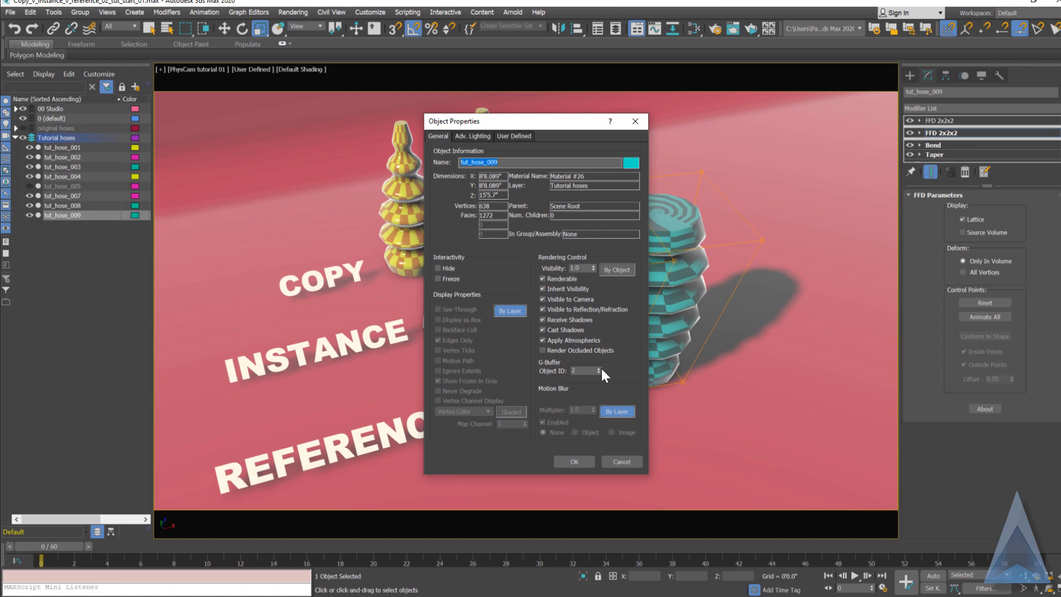
left_click(573, 462)
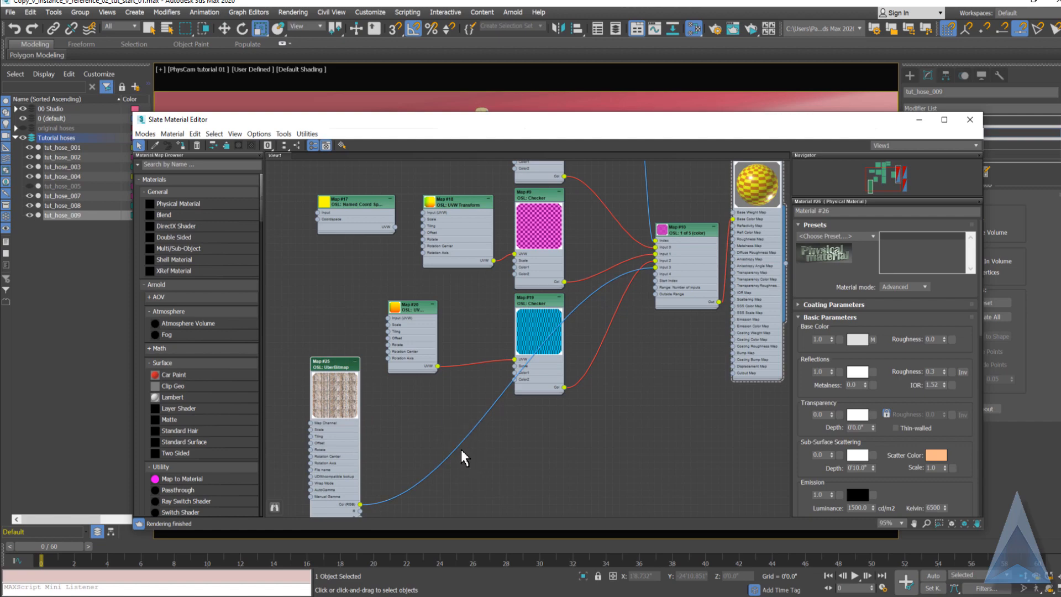
left_click(970, 120)
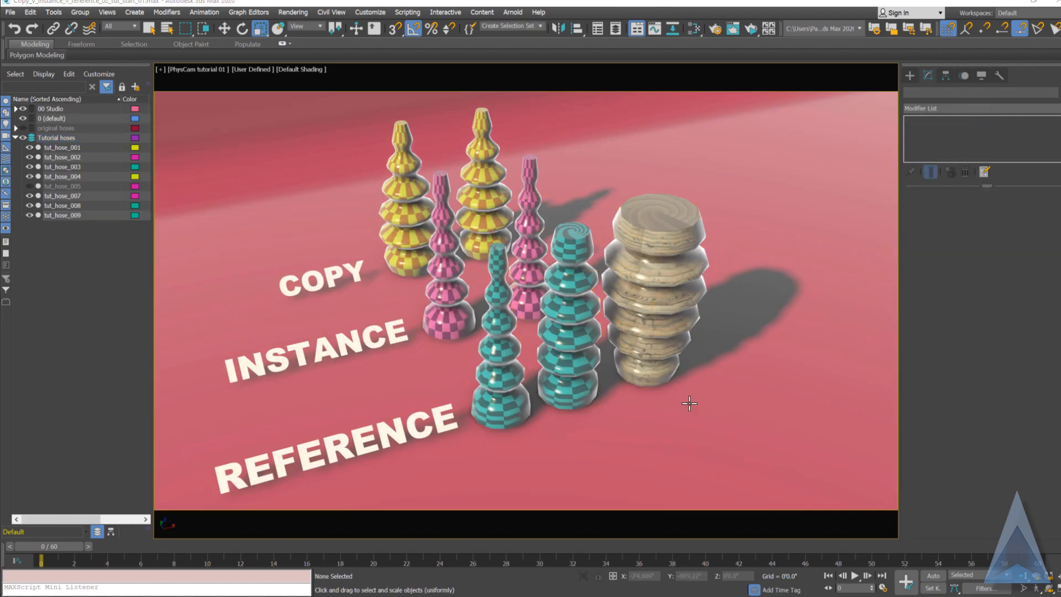
left_click(693, 29)
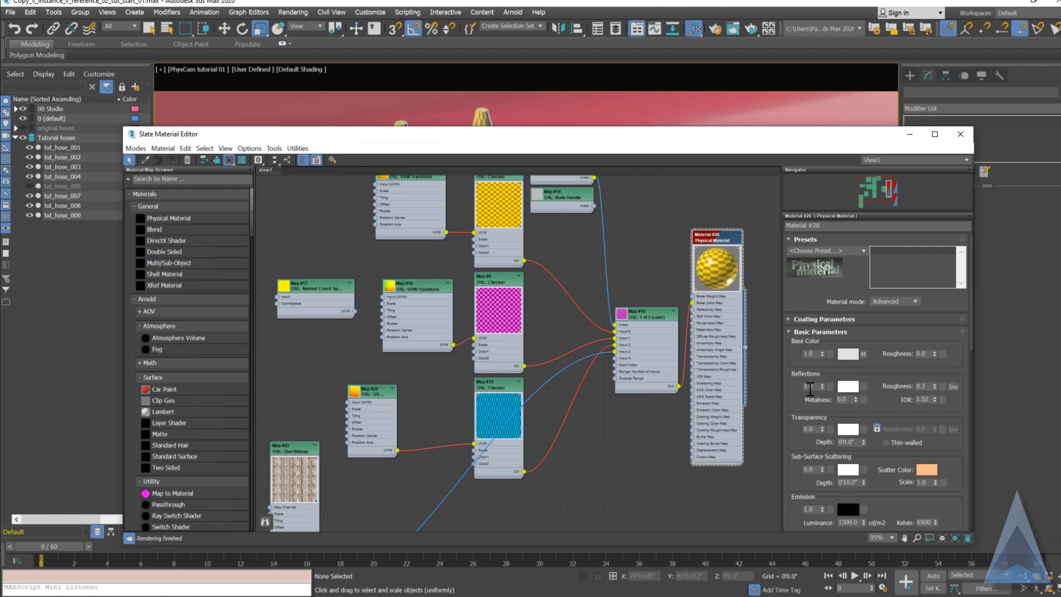
mouse_move(797, 450)
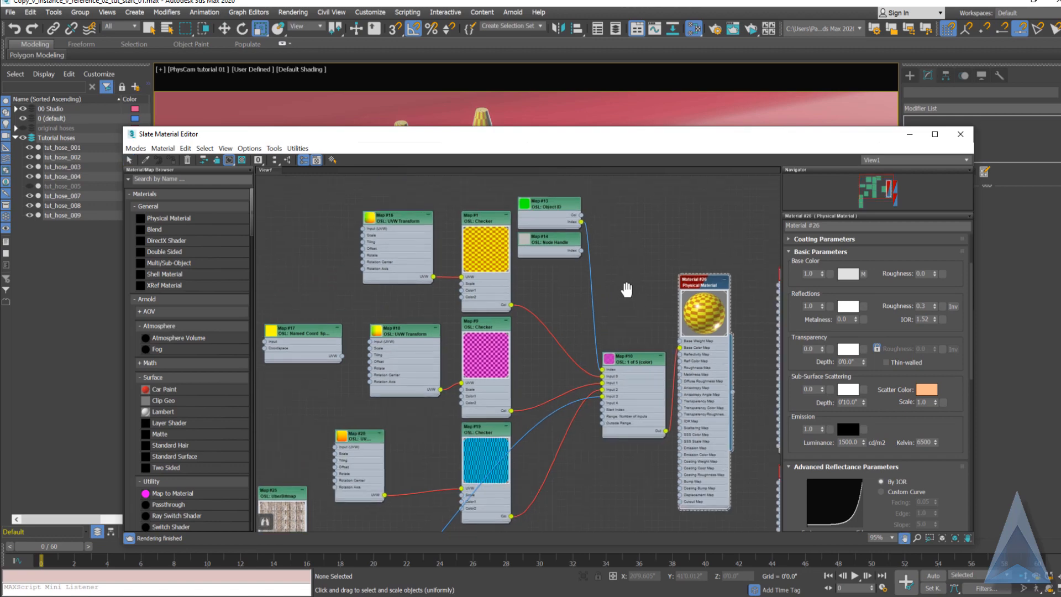
mouse_move(632, 294)
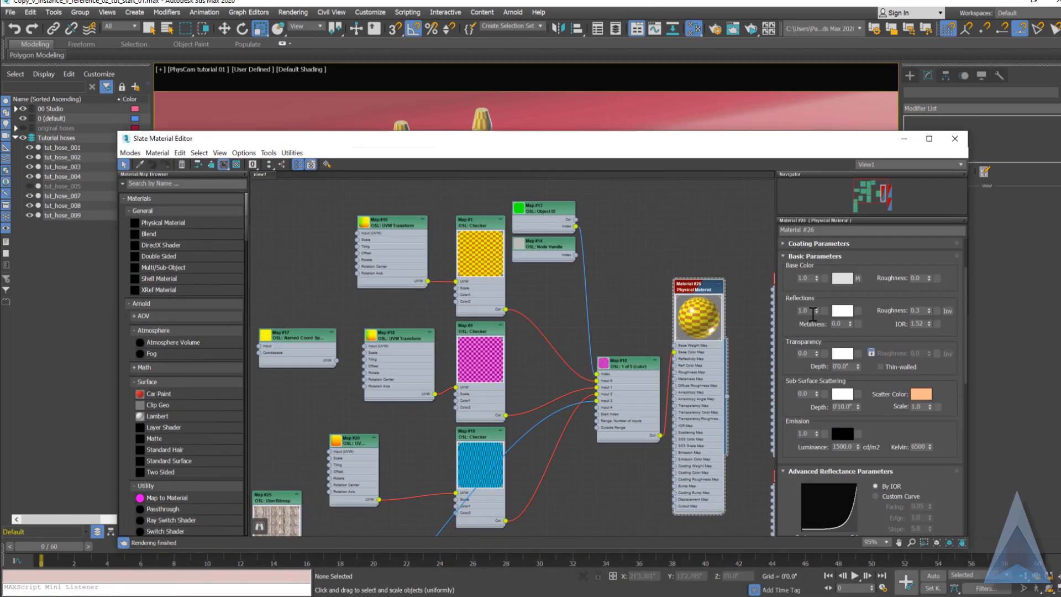
mouse_move(809, 329)
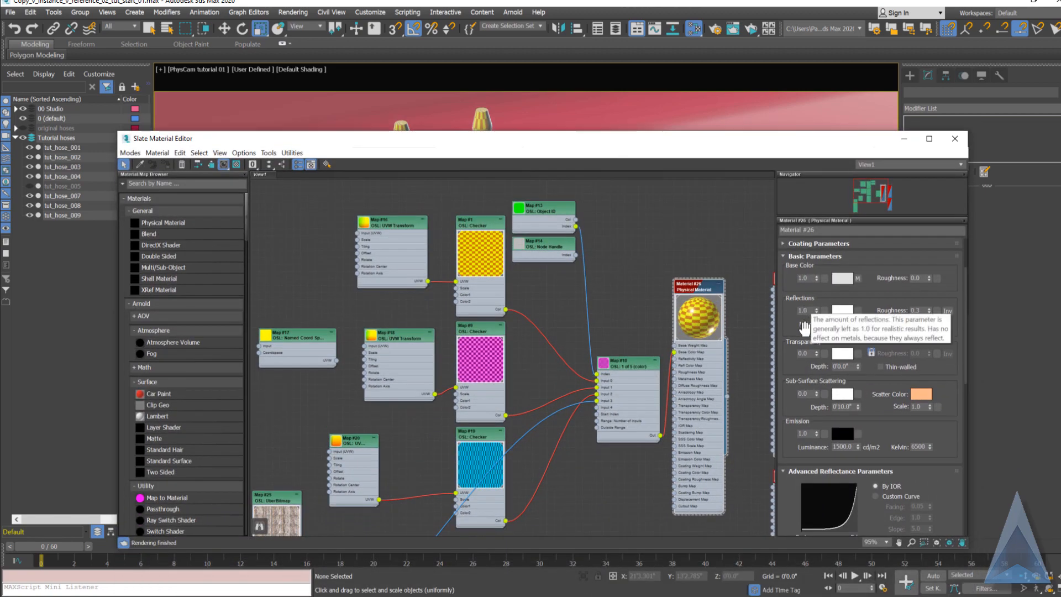